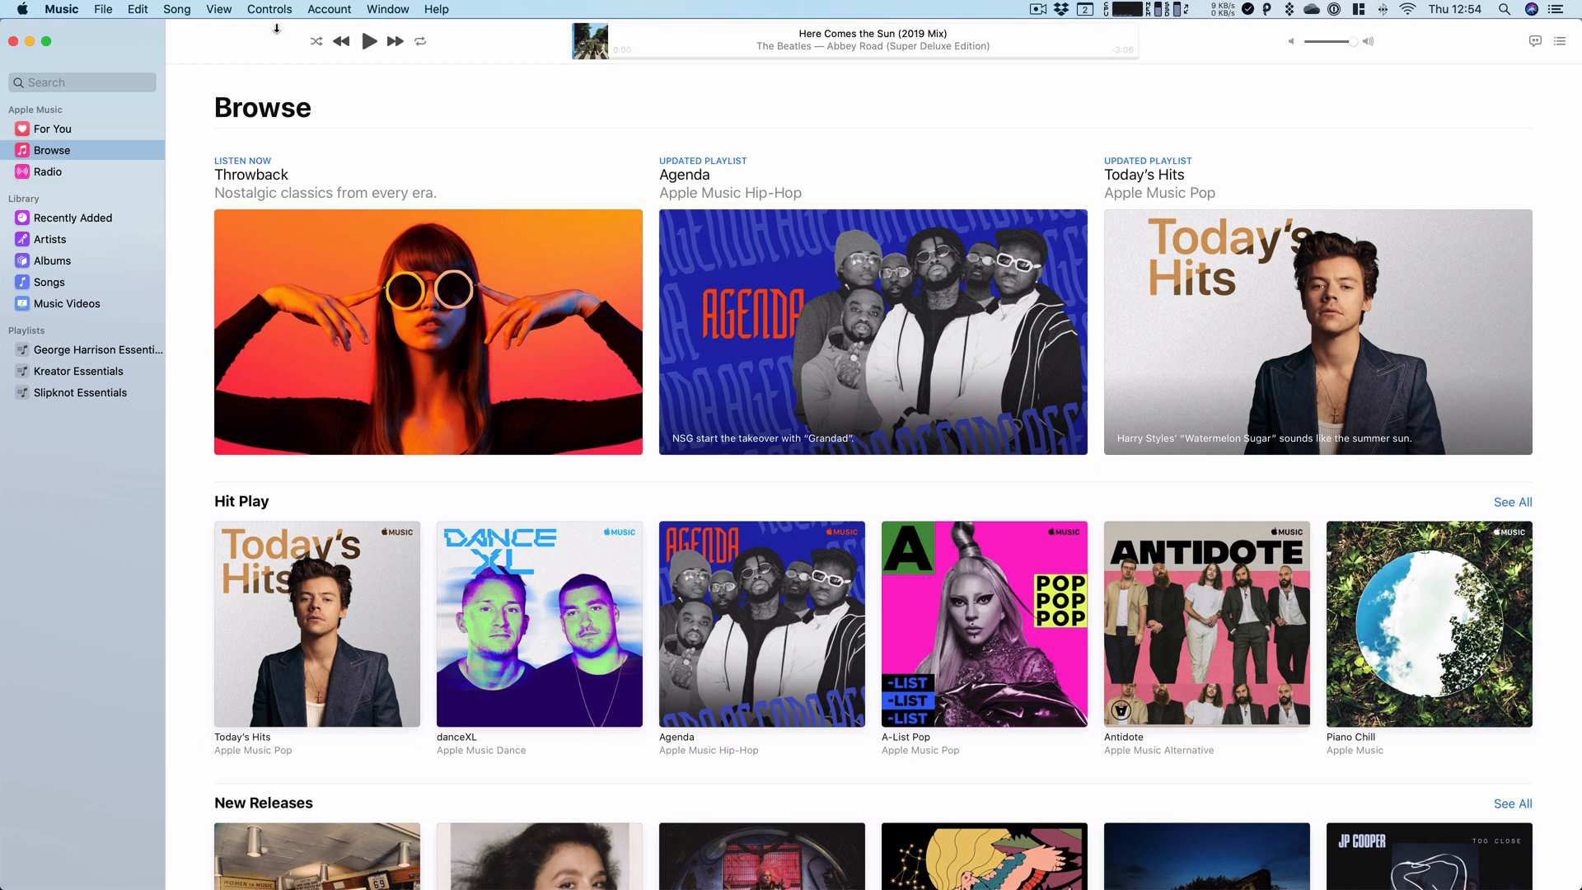
Step: Bring up the search page with Recent and Trending suggestions from the sidebar
{"action": "left_click", "coordinate": [81, 83]}
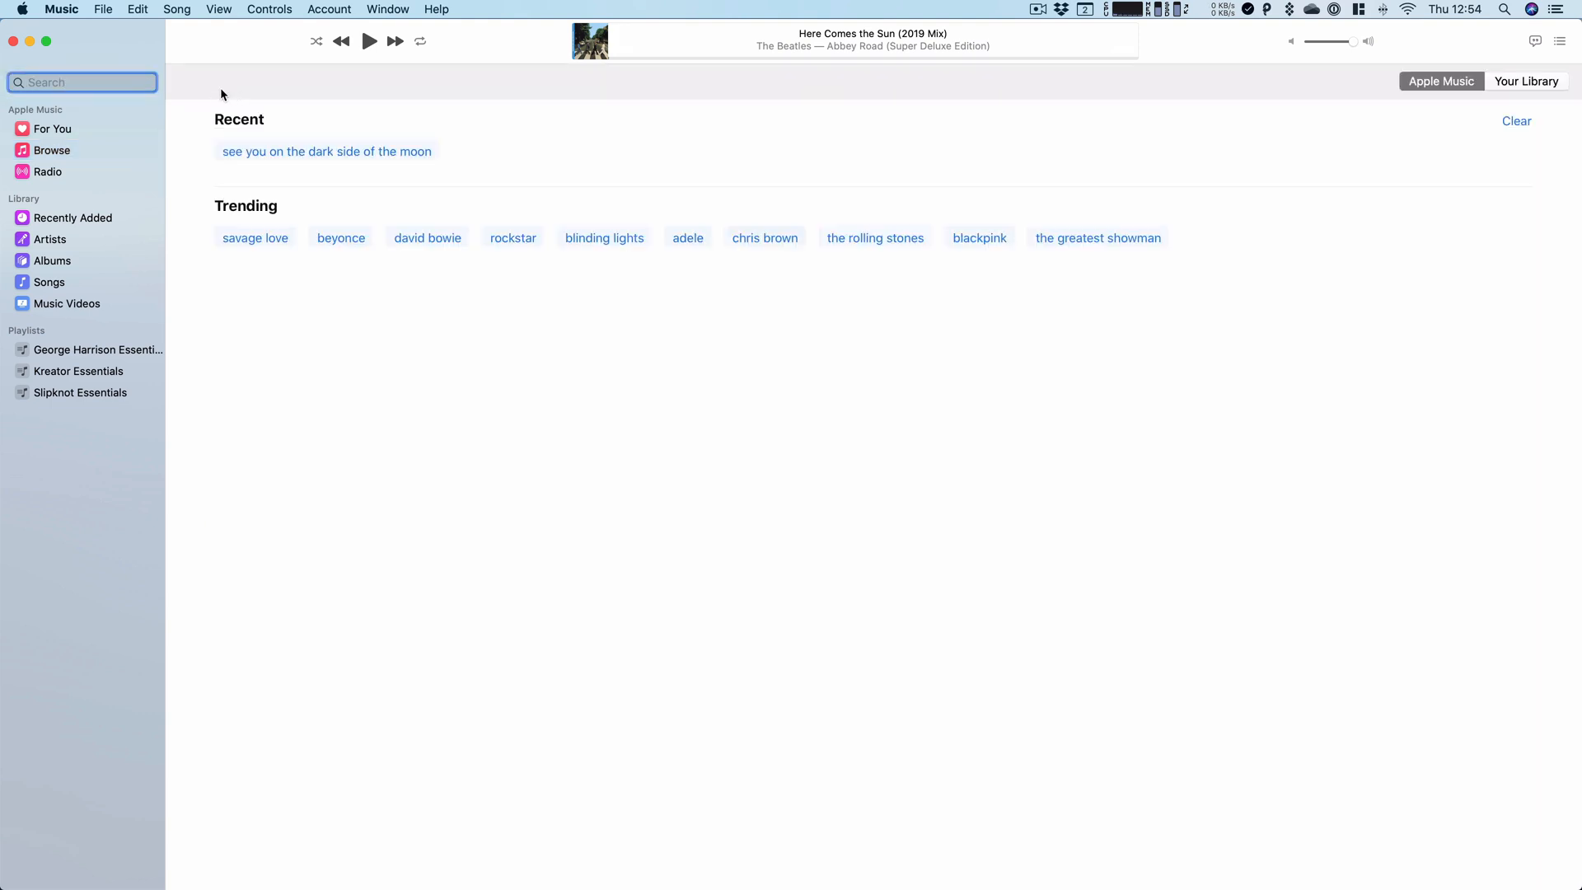
Step: Rerun the recent 'see you on the dark side of the moon' lyrics search
{"action": "left_click", "coordinate": [327, 150]}
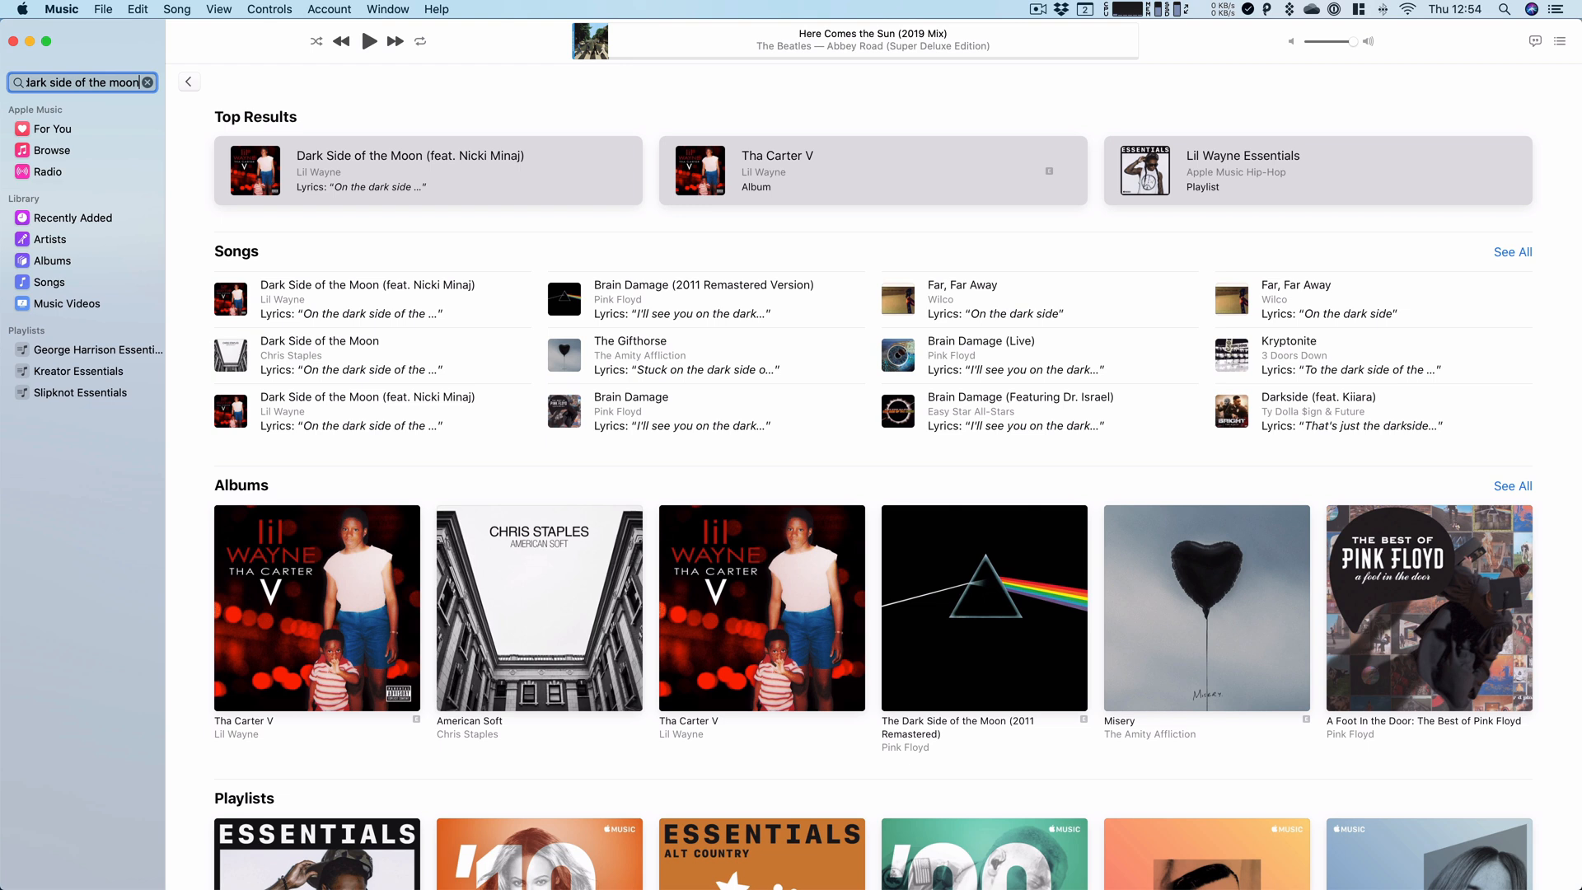
{"action": "mouse_move", "coordinate": [420, 290]}
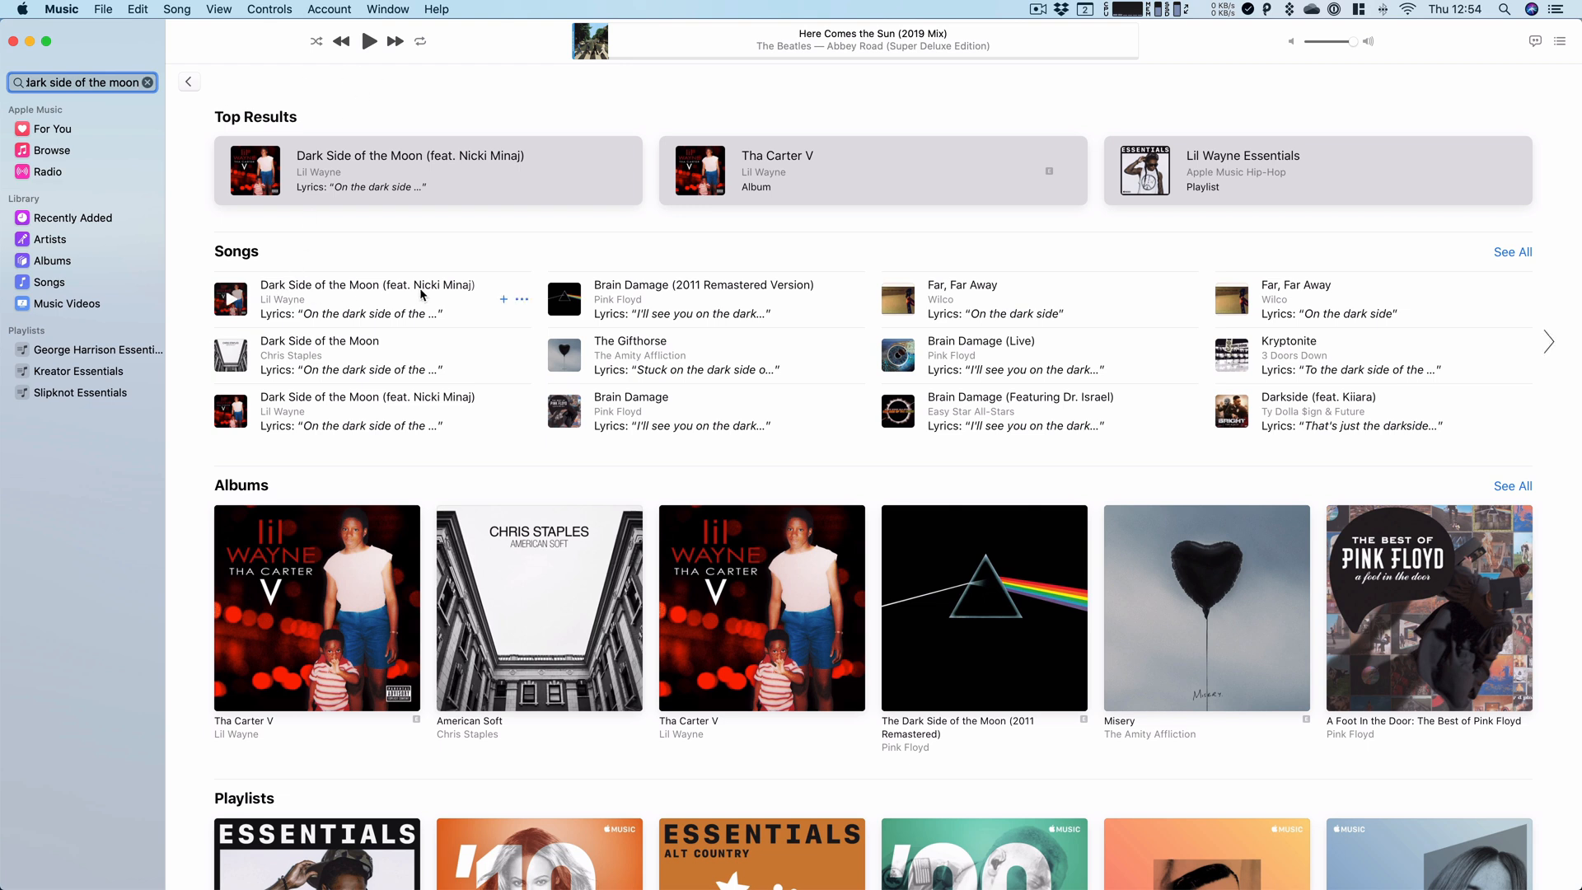
{"action": "mouse_move", "coordinate": [465, 295]}
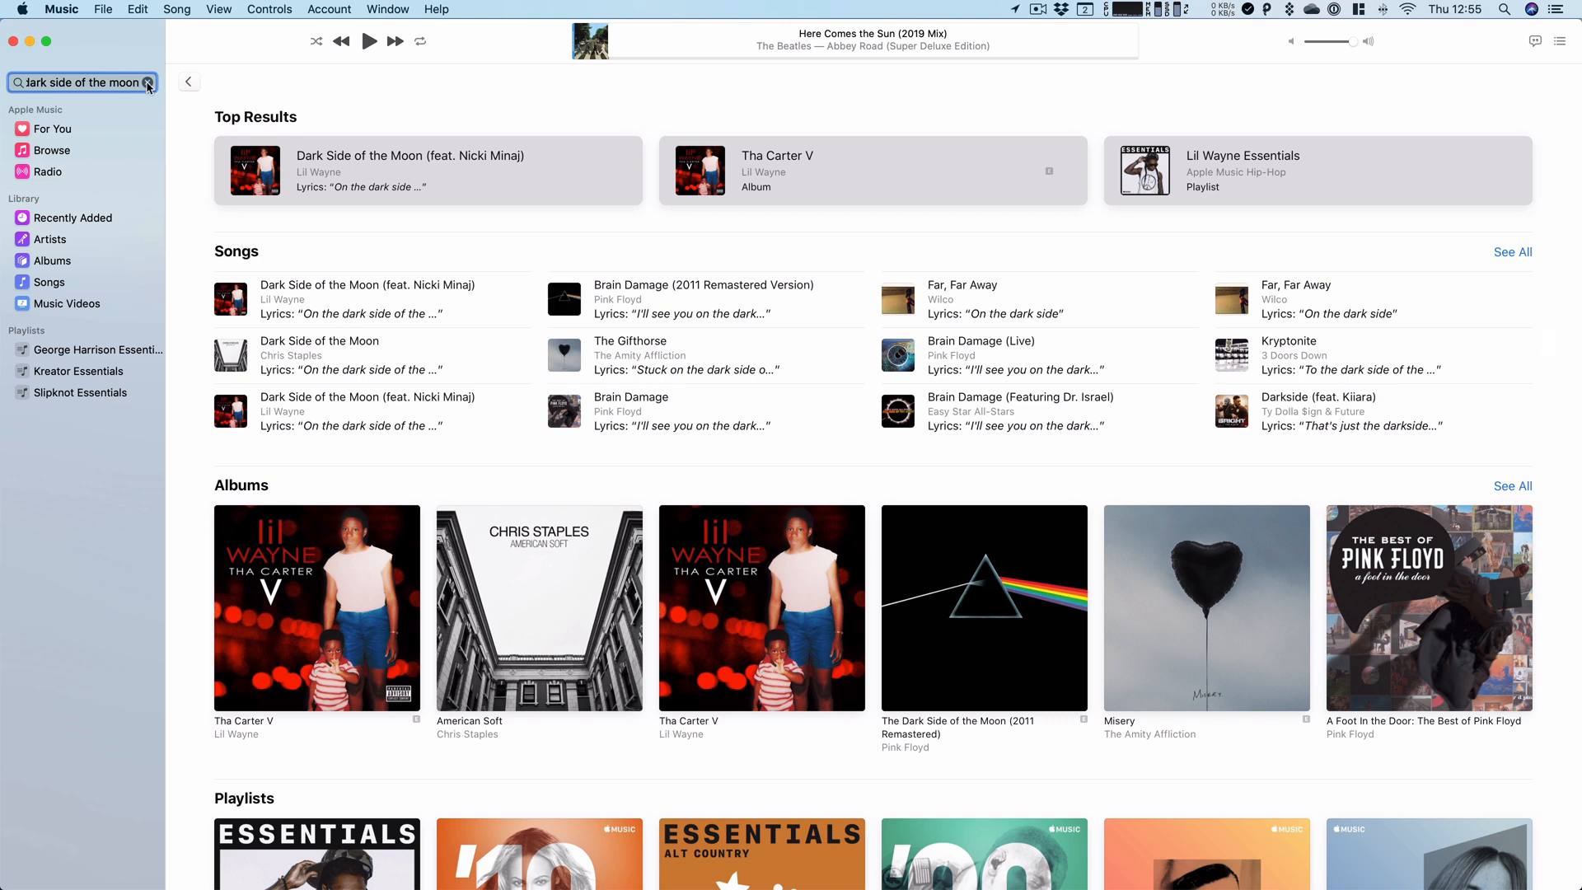
Step: Search the lyrics 'exit light enter night', surfacing Metallica's Enter Sandman
{"action": "left_click", "coordinate": [145, 82]}
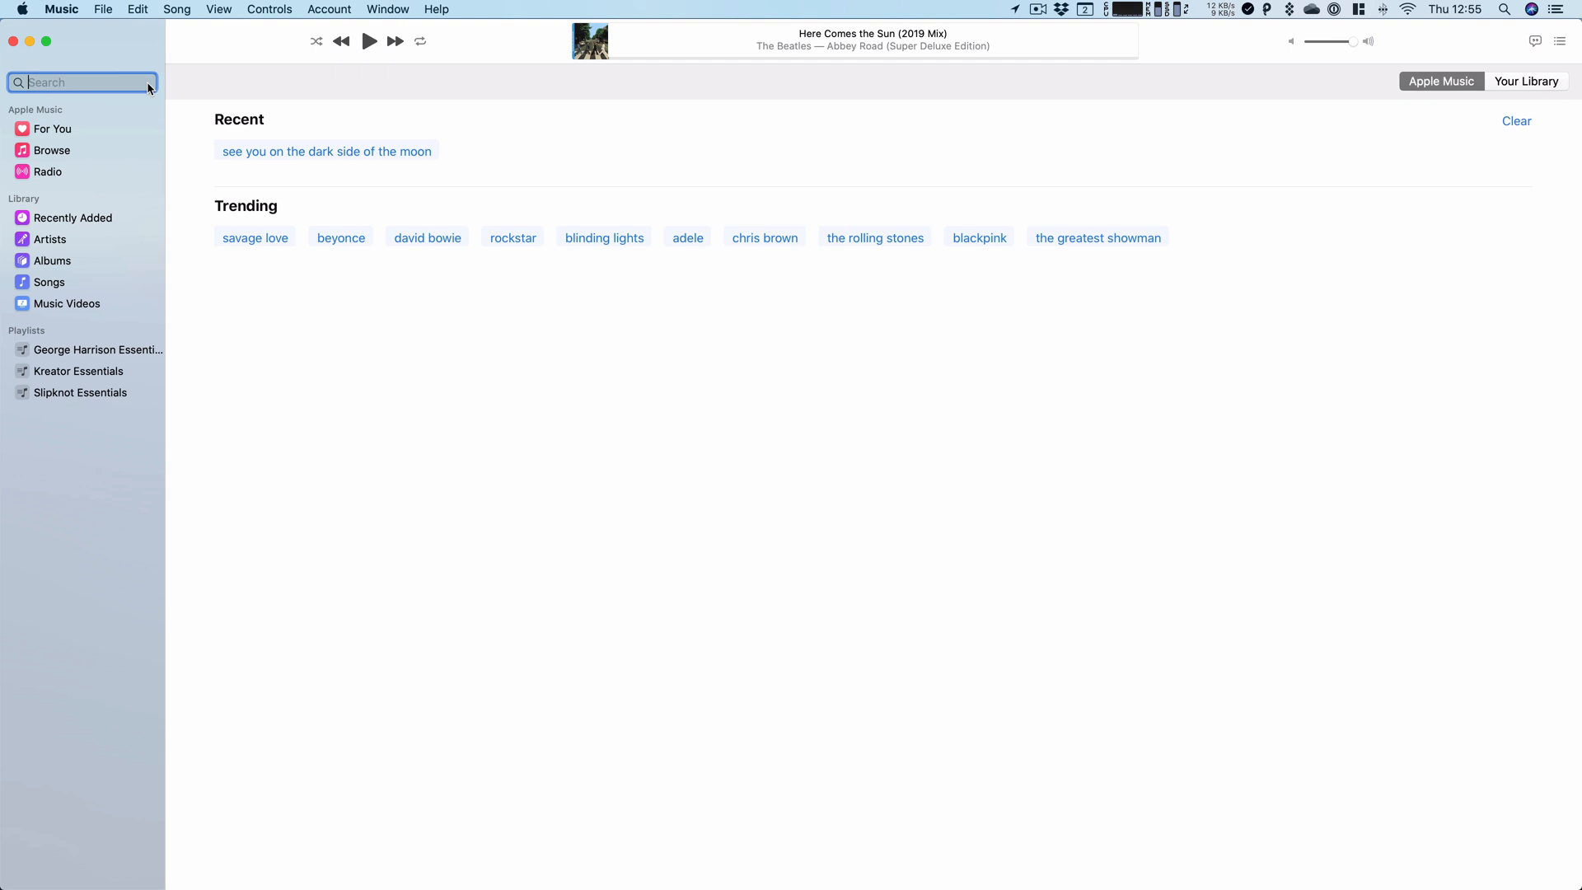
{"action": "type", "text": "exit light"}
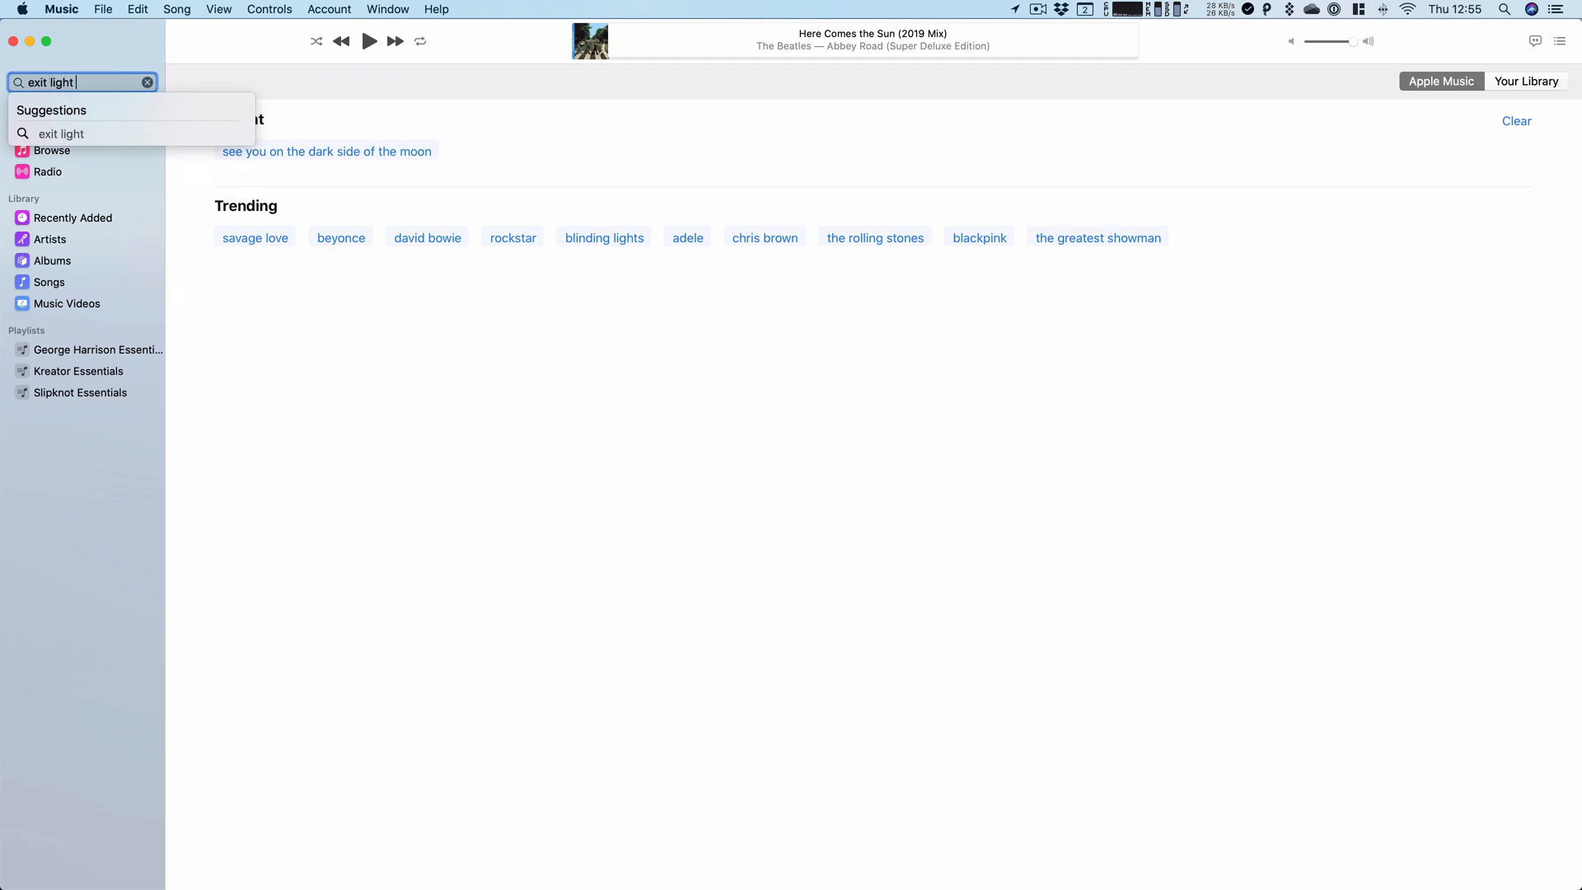
{"action": "type", "text": "enter nigh"}
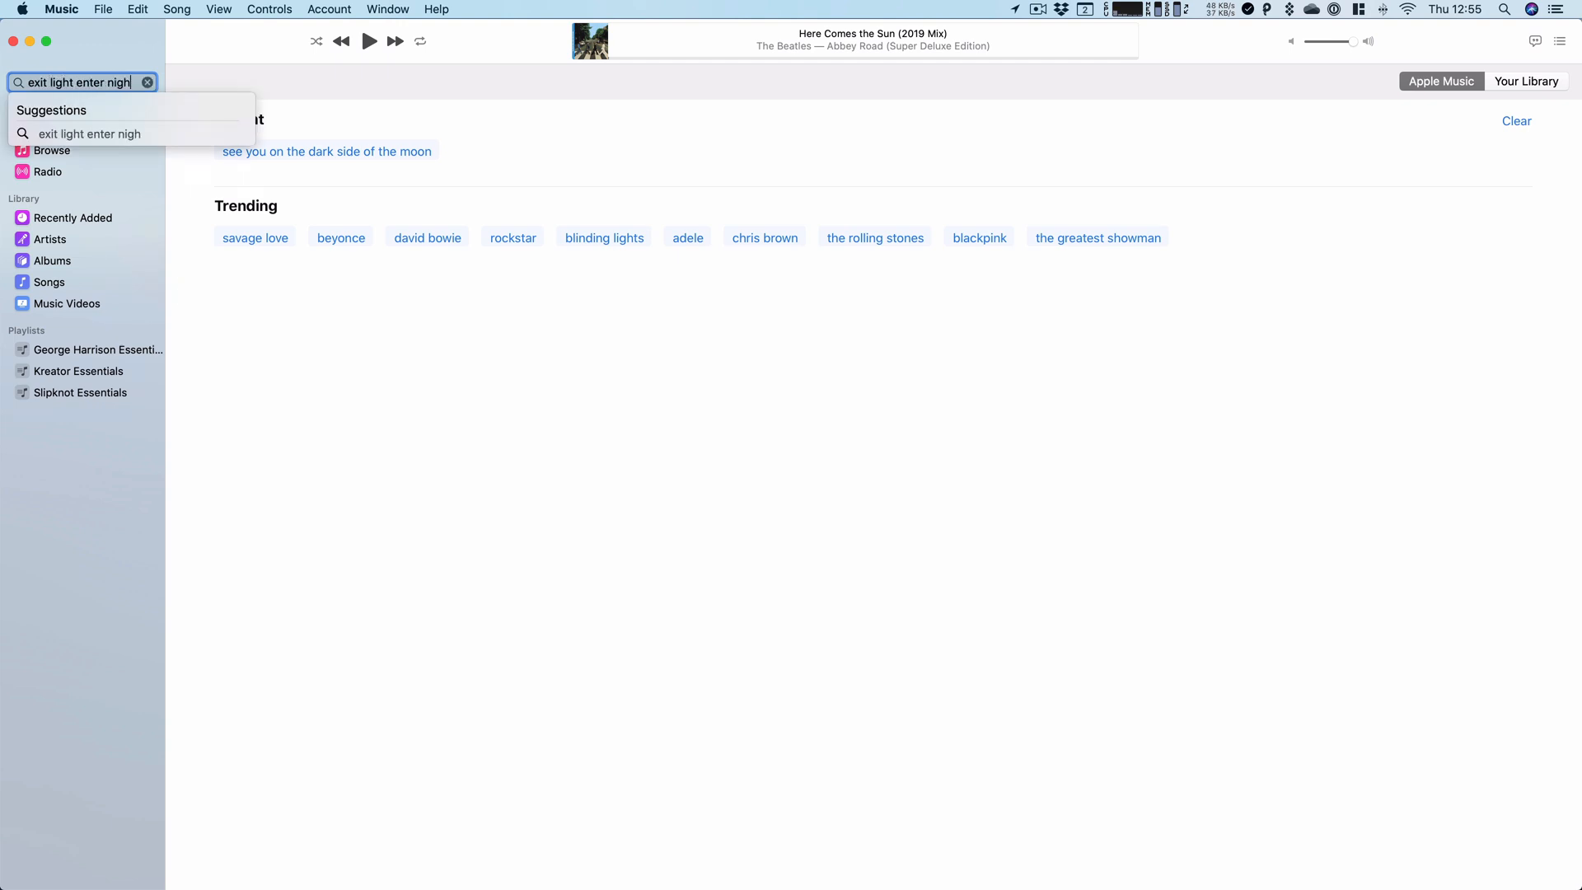
{"action": "key", "text": "Enter"}
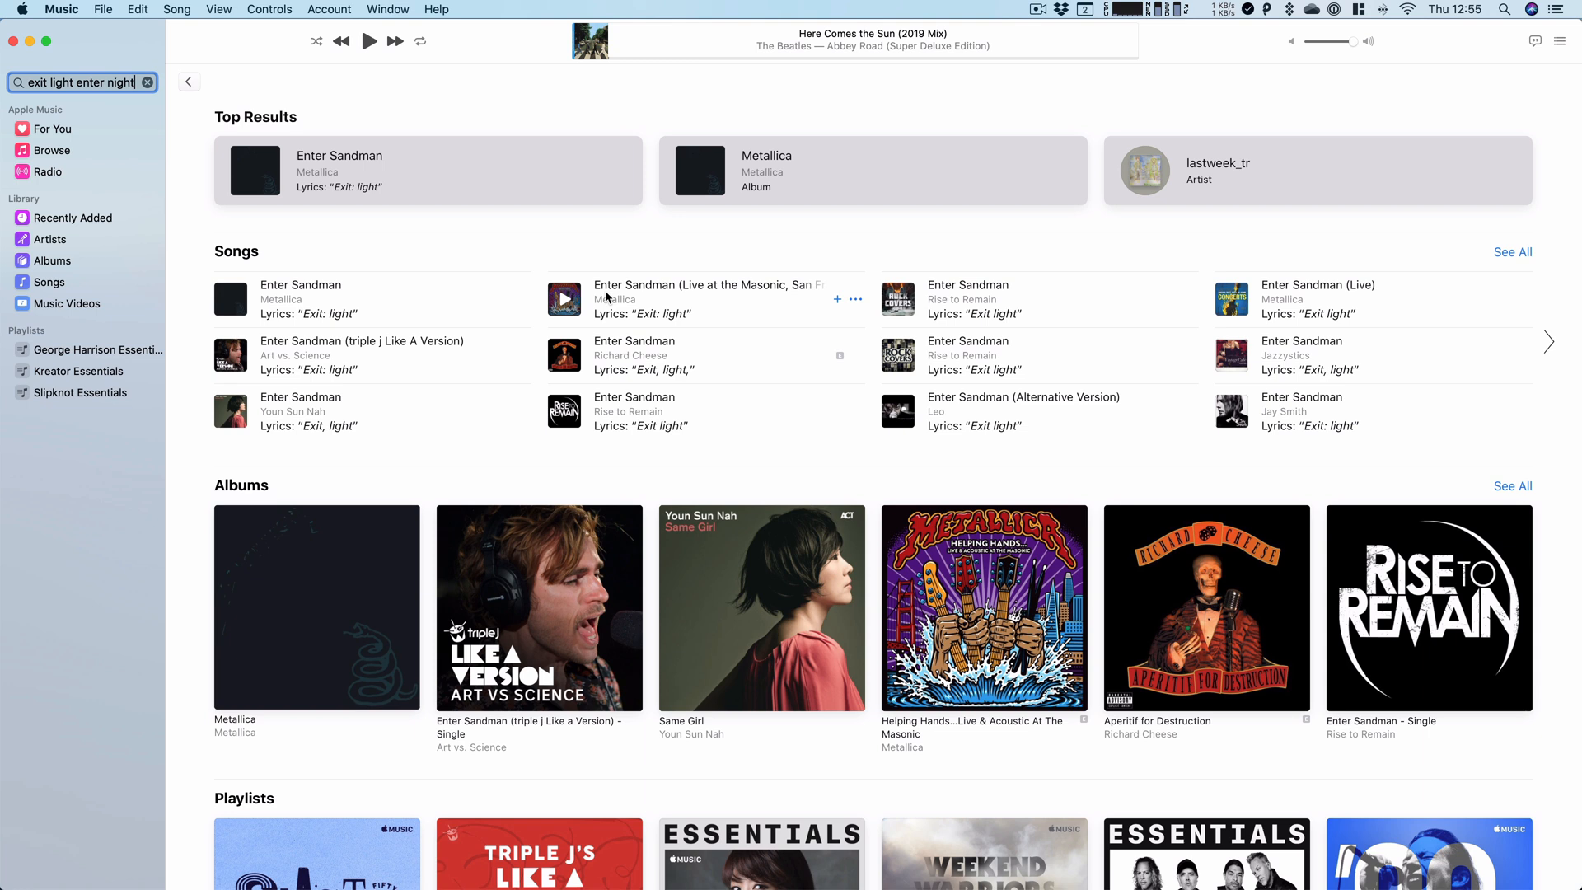
{"action": "mouse_move", "coordinate": [317, 346]}
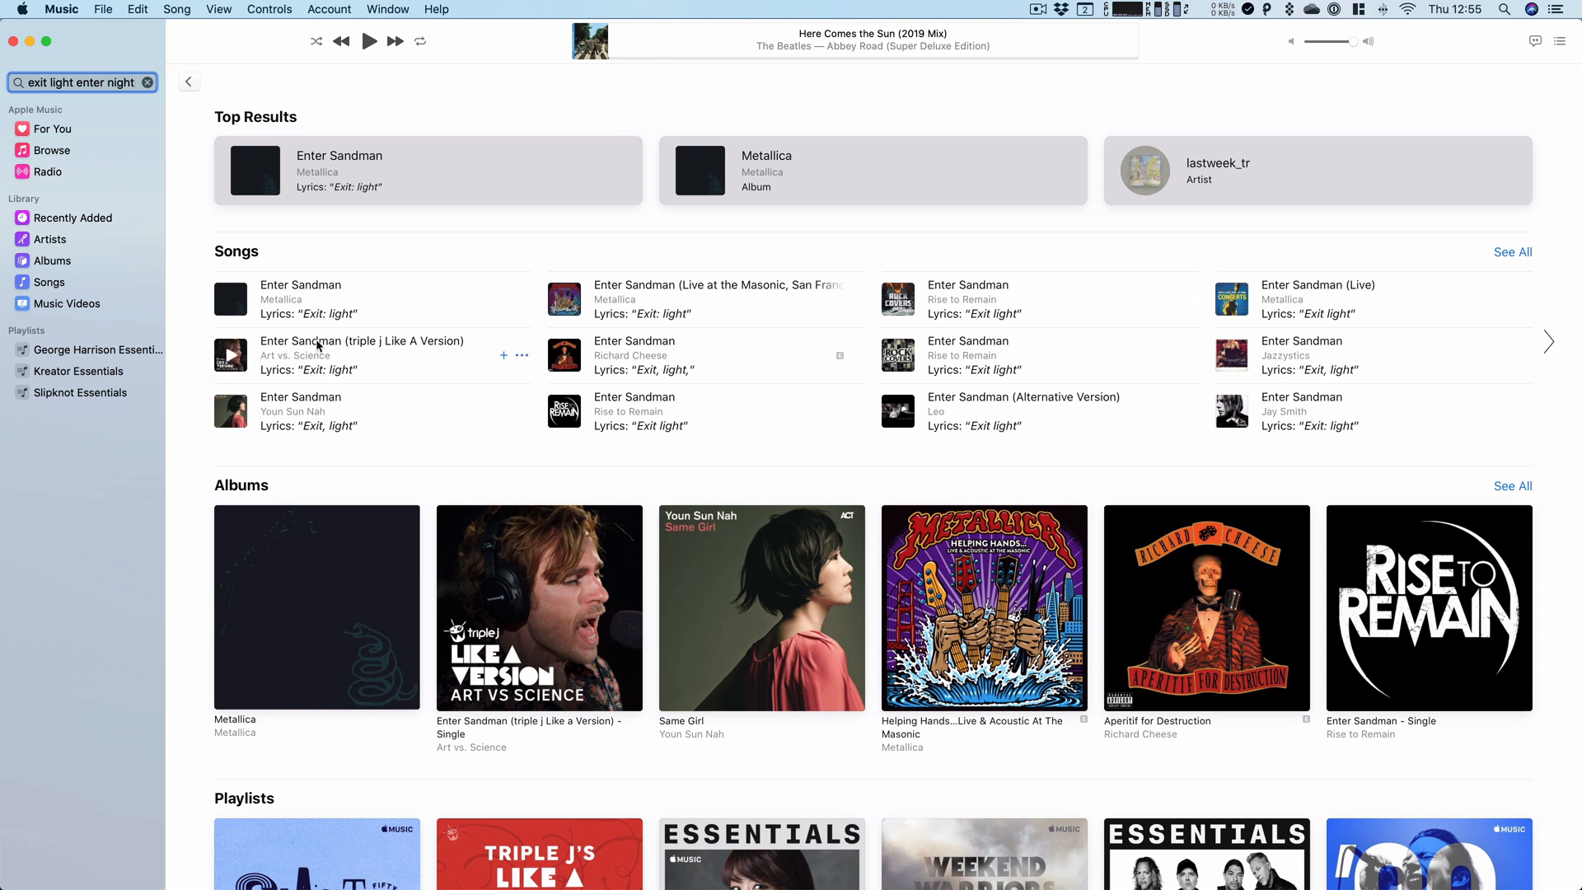